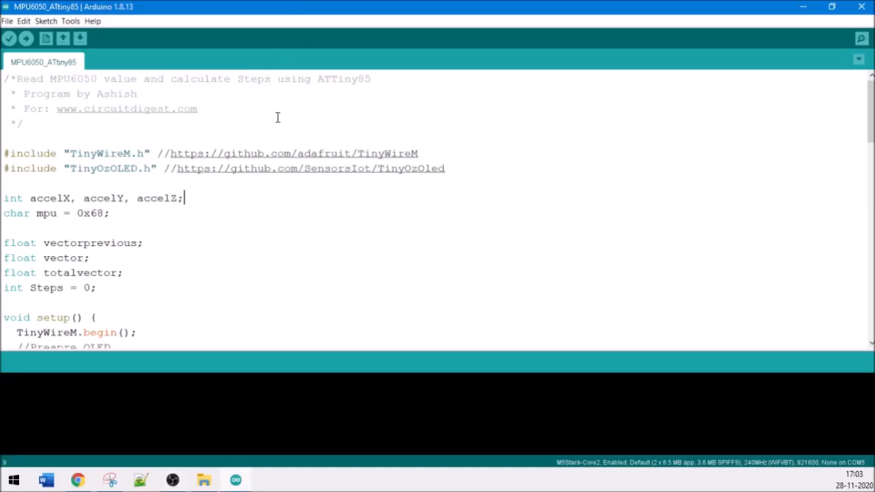
mouse_move(260, 222)
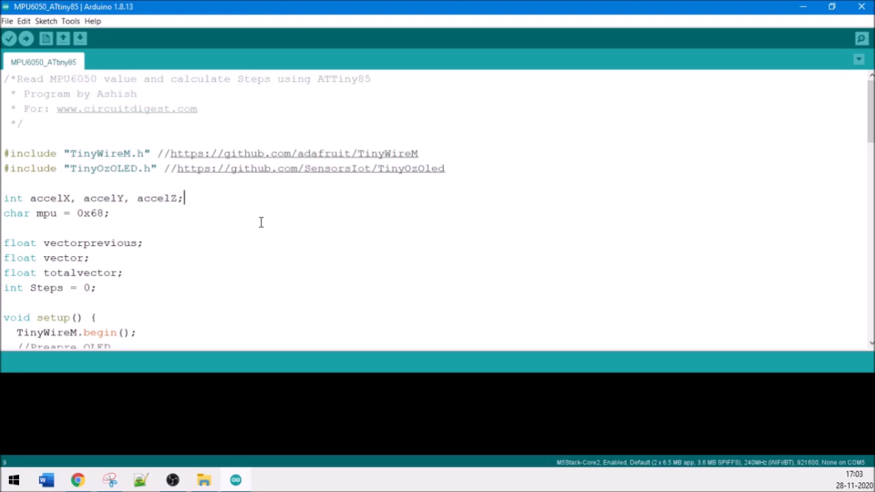
mouse_move(247, 213)
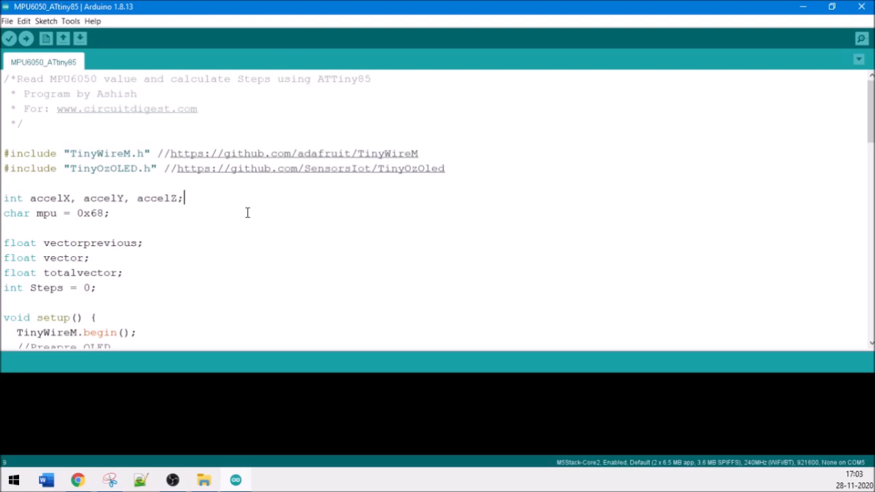
Highlight the TinyWireM.h library name in the sketch, then scroll down through the code.
double_click(130, 109)
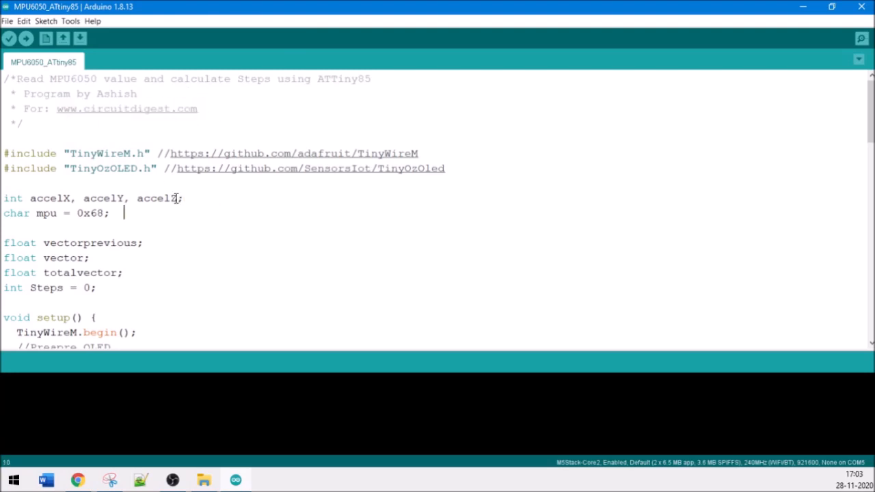
double_click(108, 153)
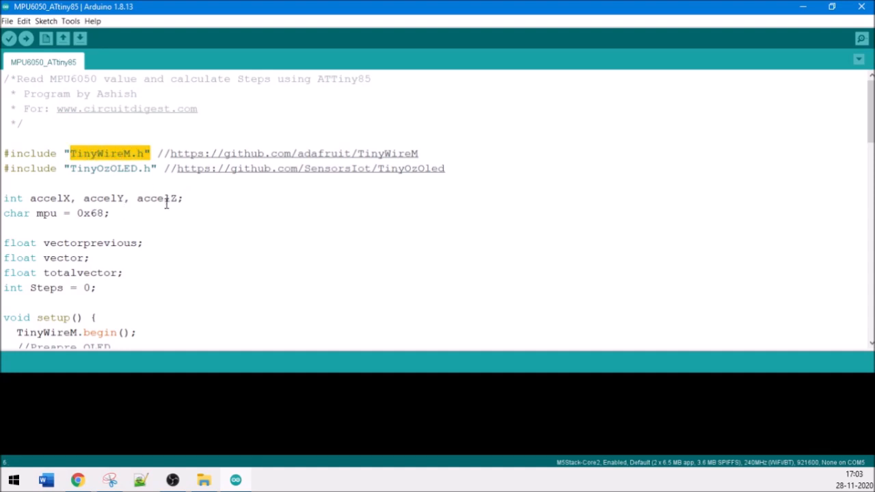
mouse_move(153, 172)
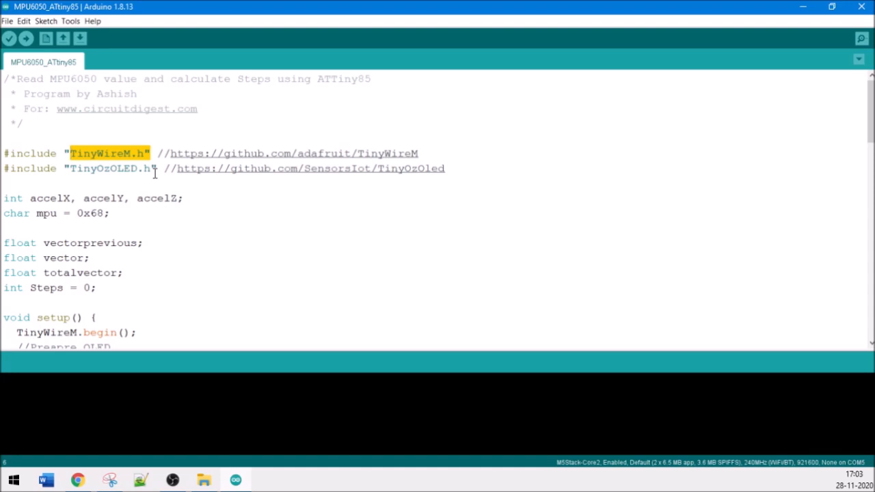
mouse_move(219, 179)
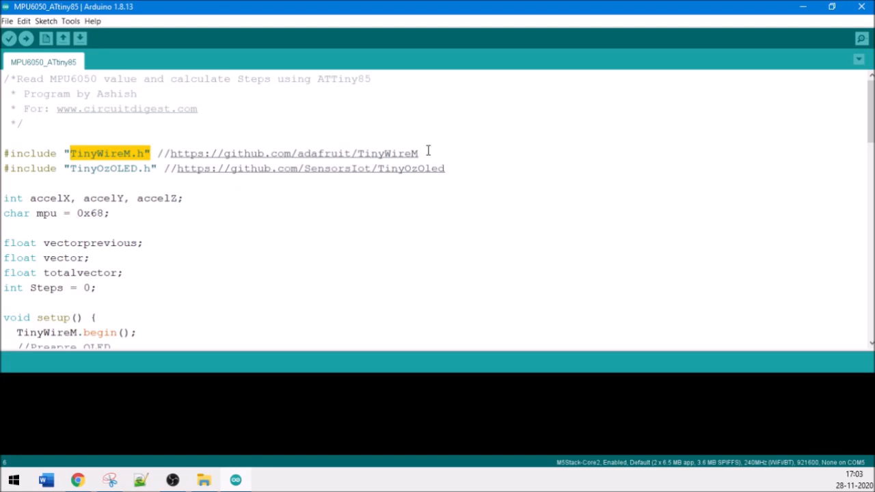
click(471, 168)
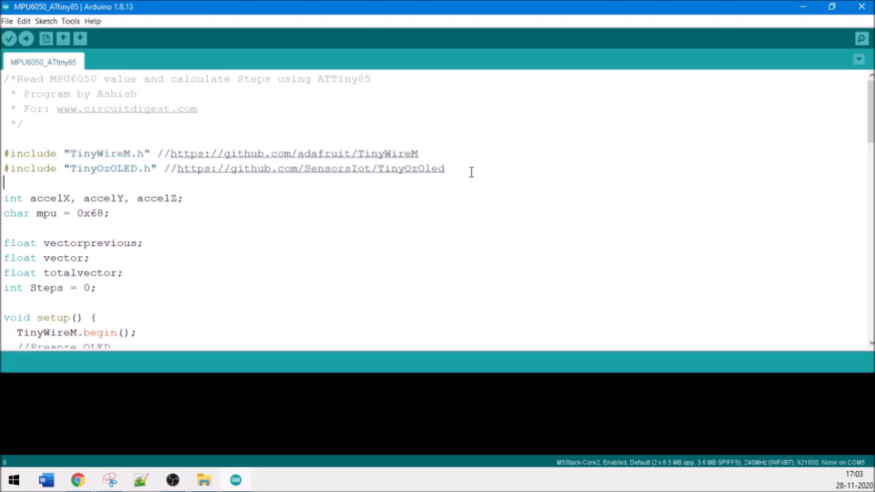
mouse_move(402, 214)
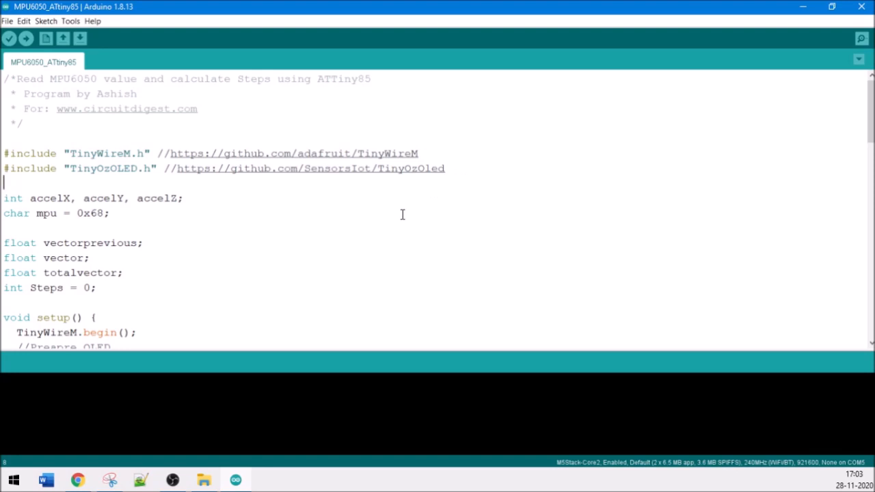
scroll(down, 3)
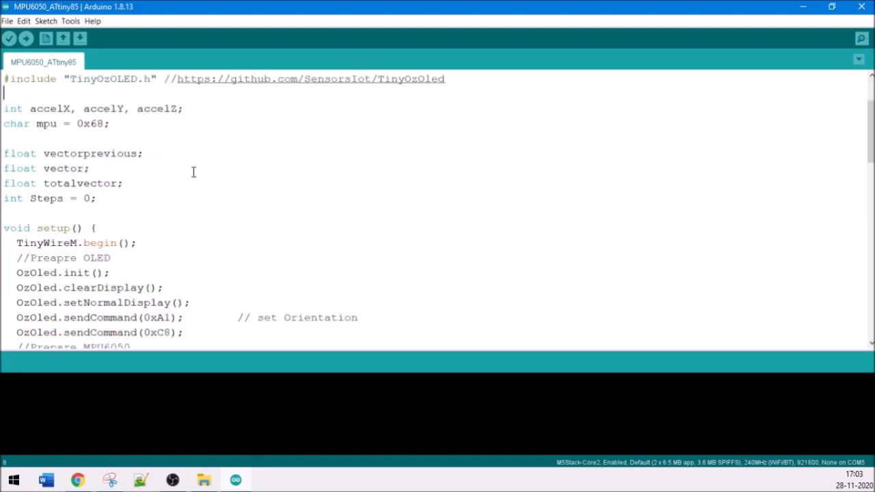
scroll(down, 3)
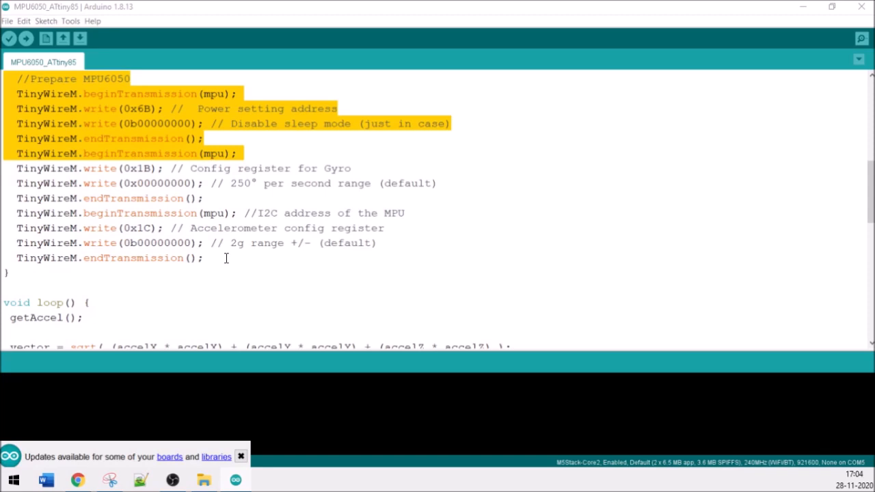
mouse_move(227, 259)
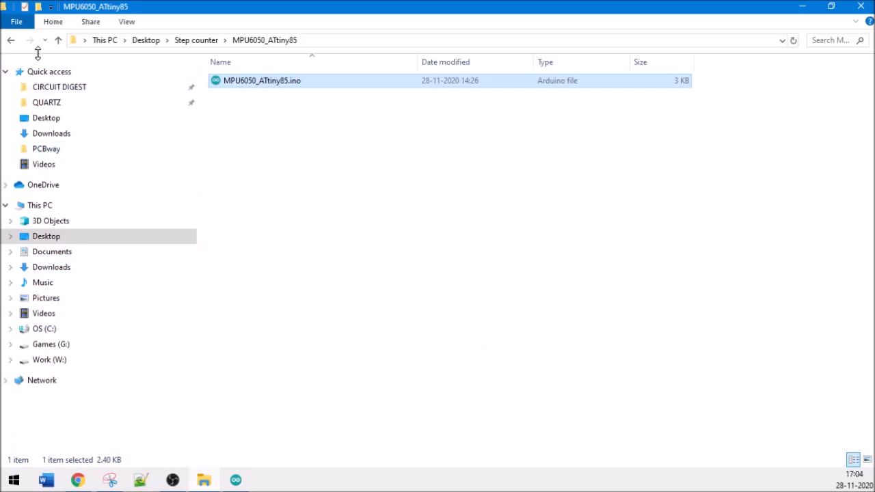
Open MPU-6000-Register-Map1.pdf from the Step counter project folder.
click(11, 40)
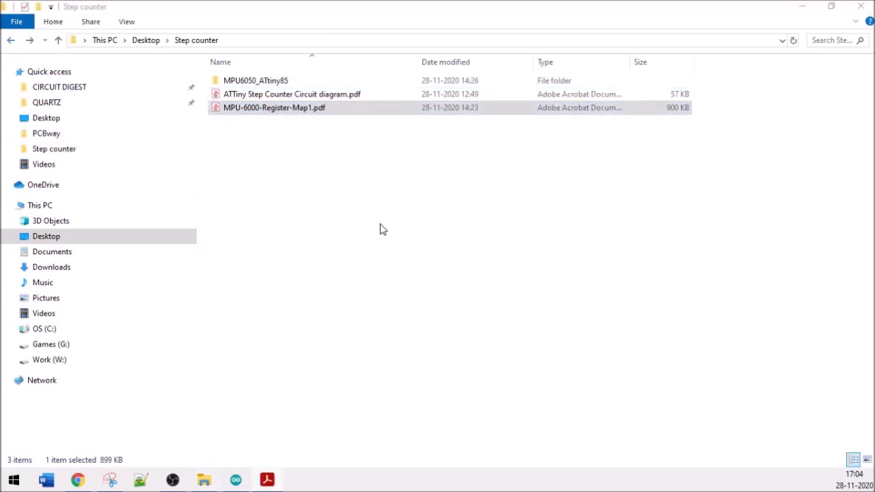
double_click(273, 107)
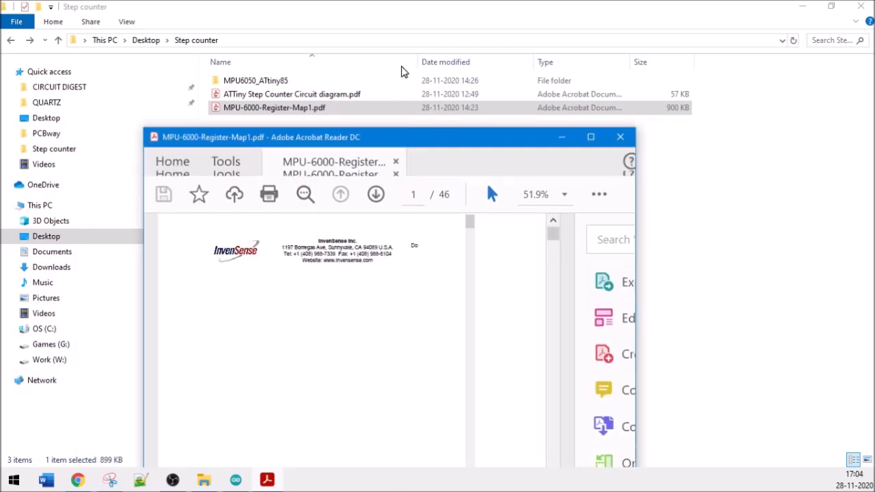
Maximize Acrobat and search 'register map' to reach the page 6 Register Map table.
click(591, 137)
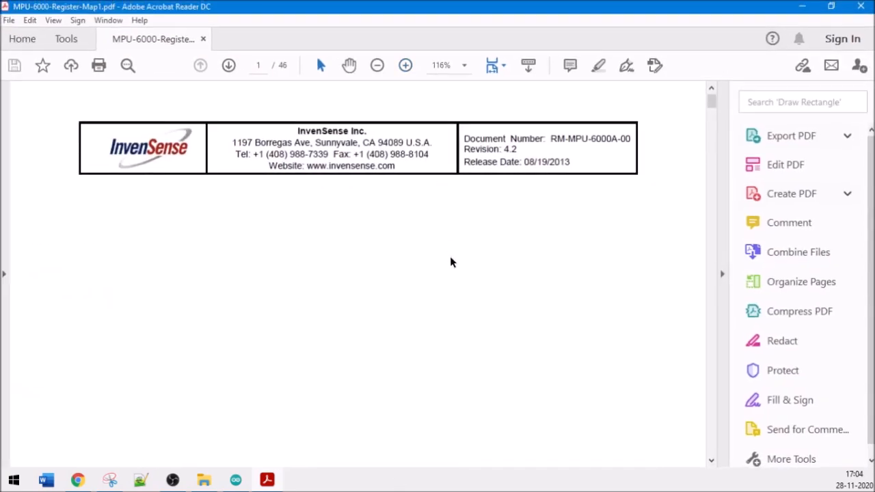
text(register map)
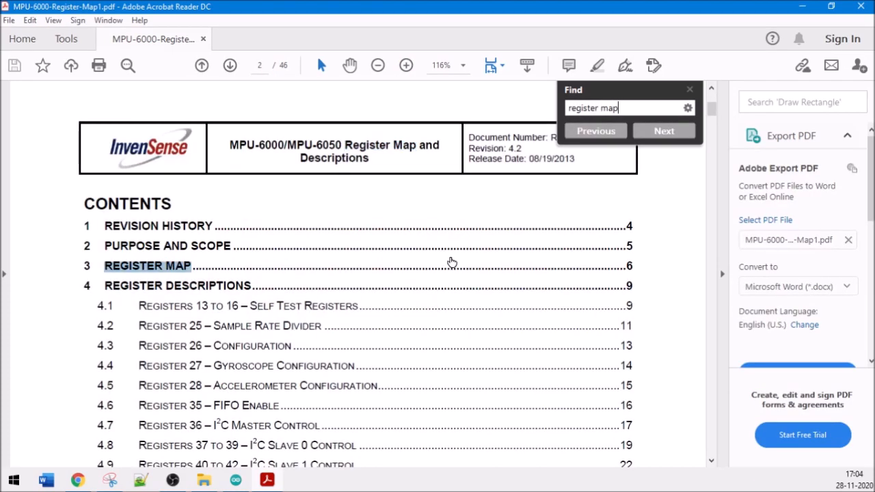
click(662, 131)
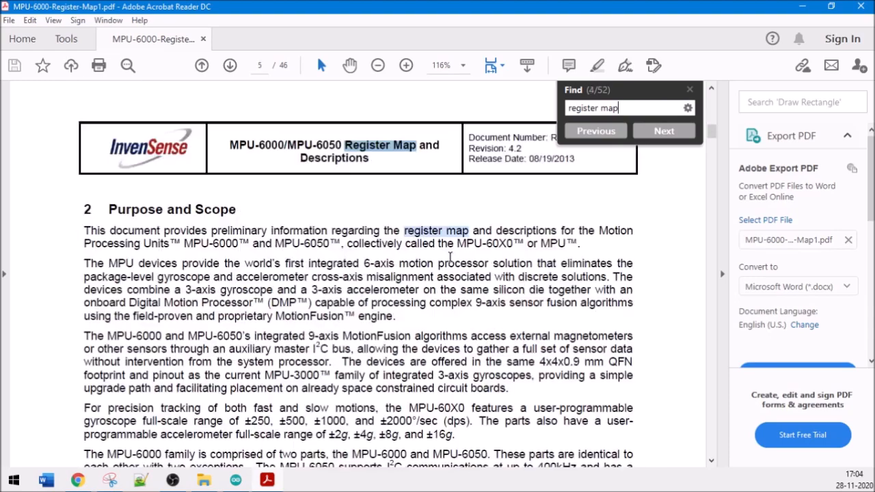
click(664, 131)
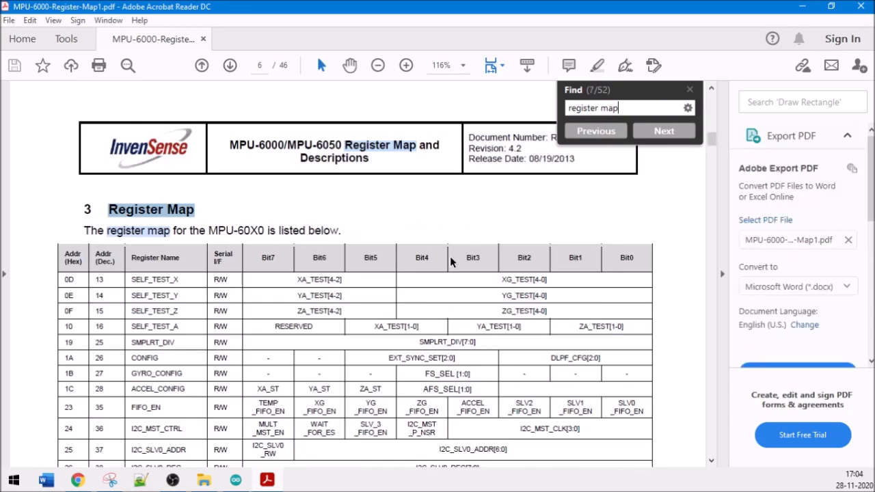
scroll(down, 3)
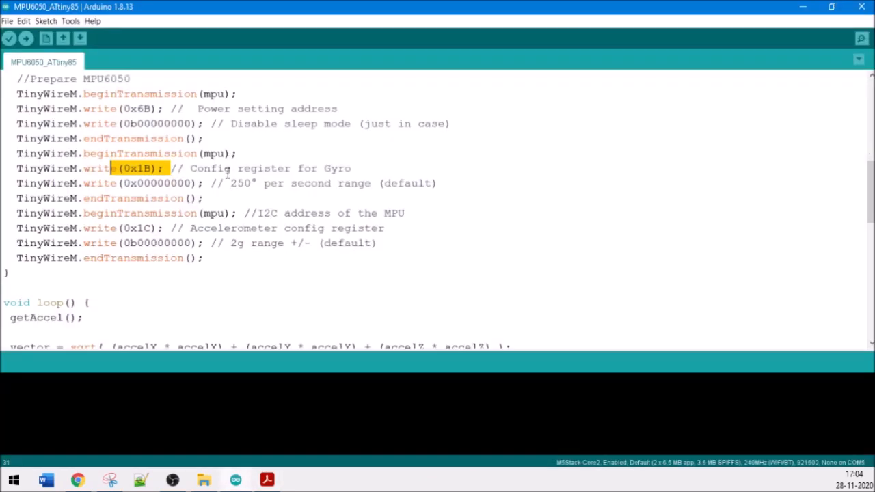
mouse_move(281, 157)
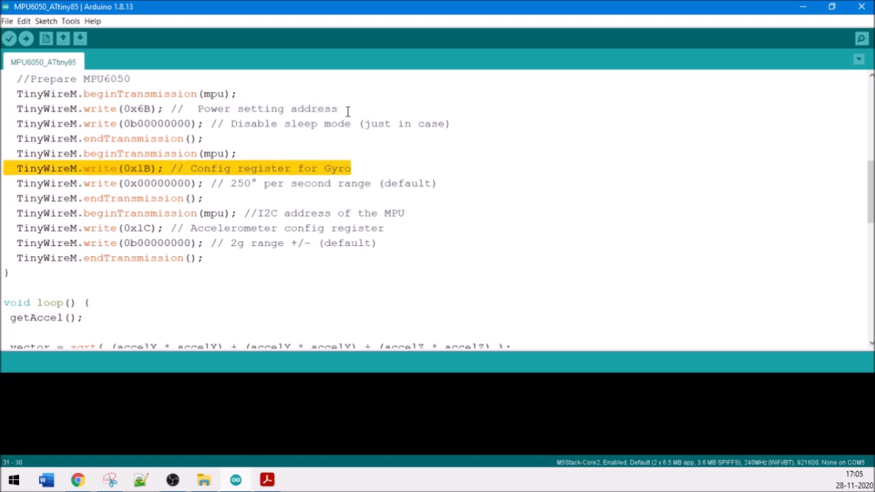
scroll(down, 3)
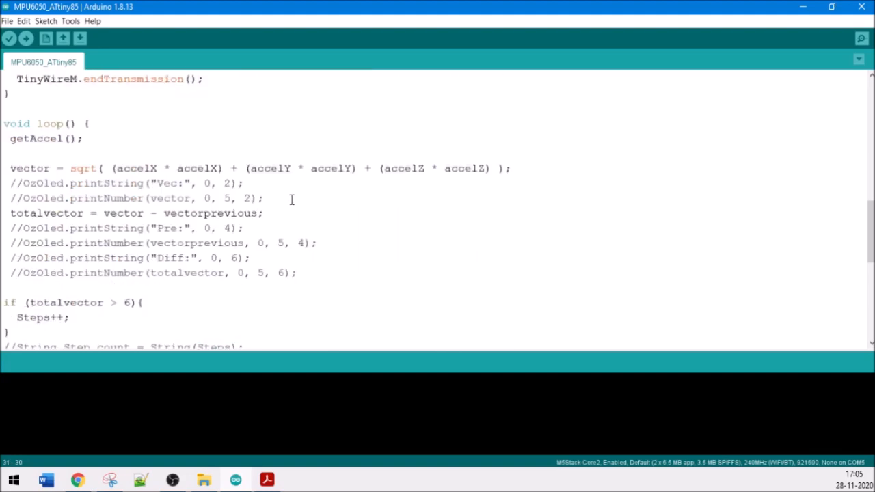
double_click(44, 139)
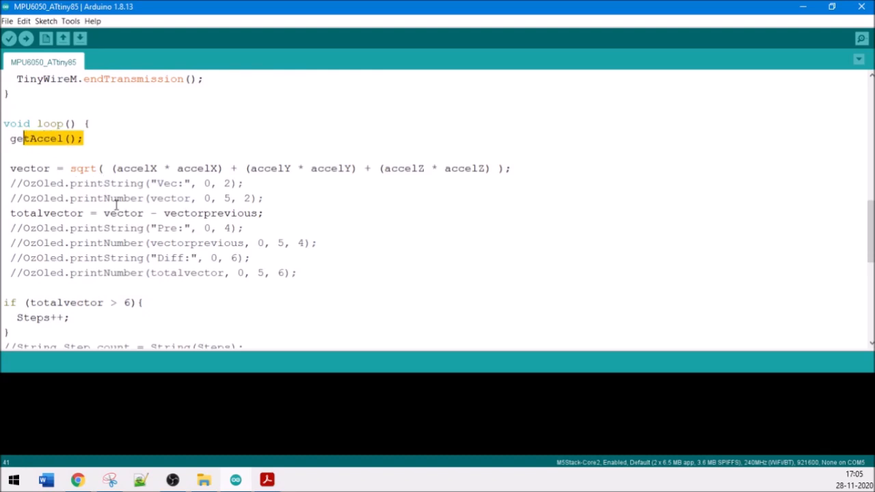
scroll(down, 3)
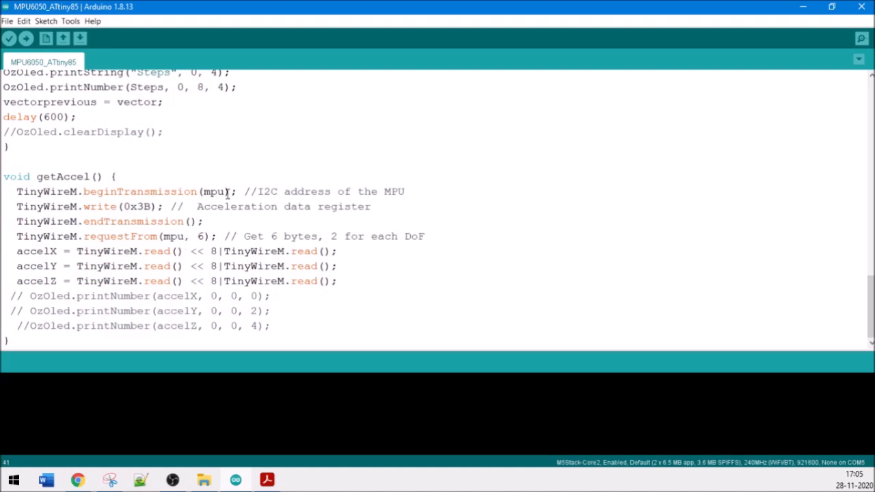
double_click(137, 206)
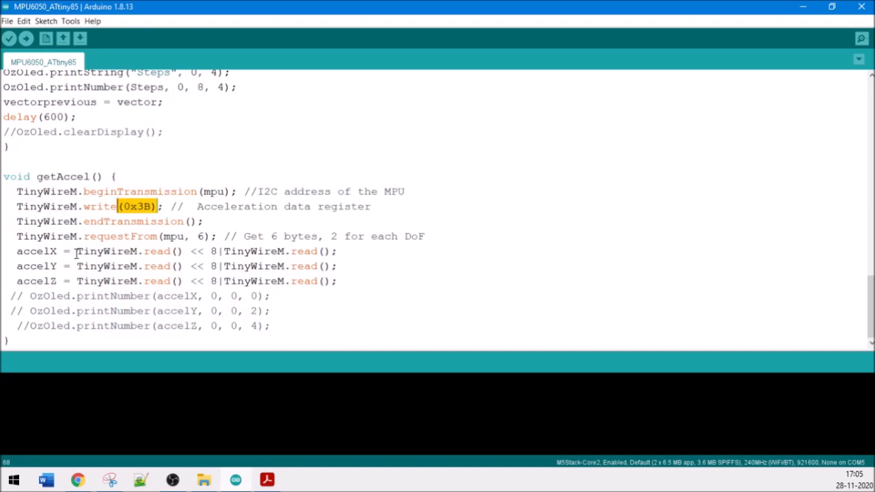
mouse_move(161, 235)
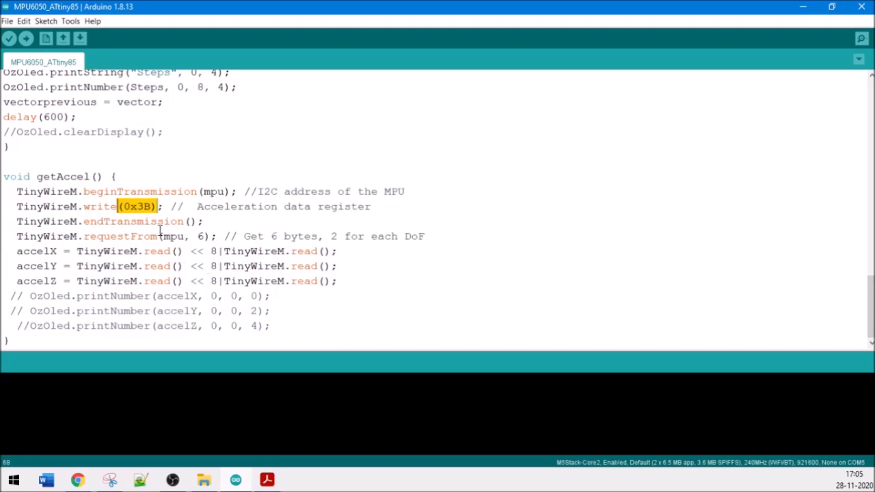
scroll(down, 3)
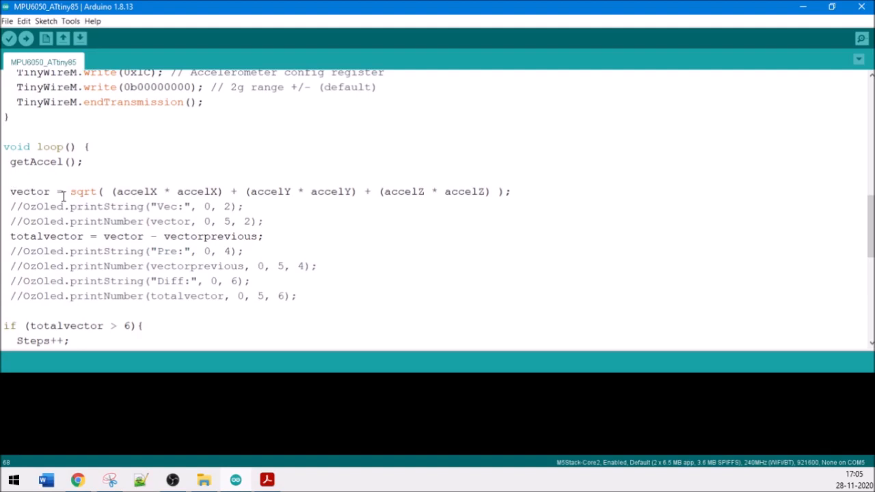
drag(71, 191, 506, 191)
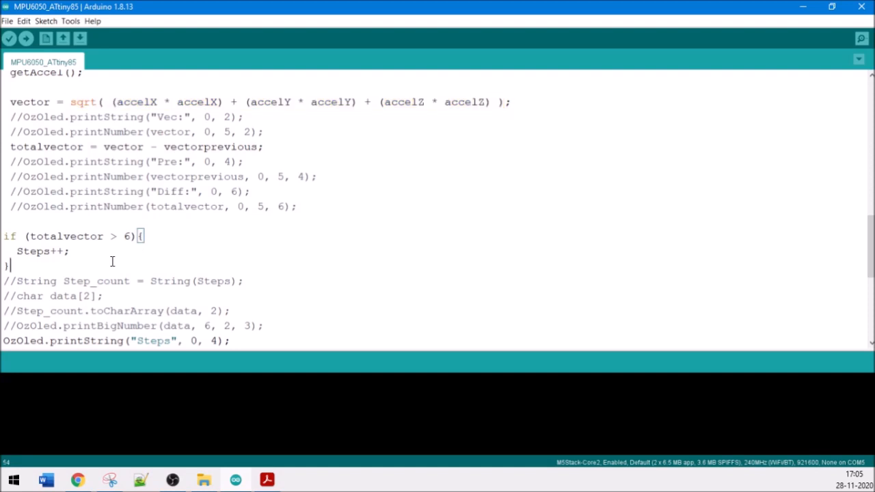
scroll(down, 3)
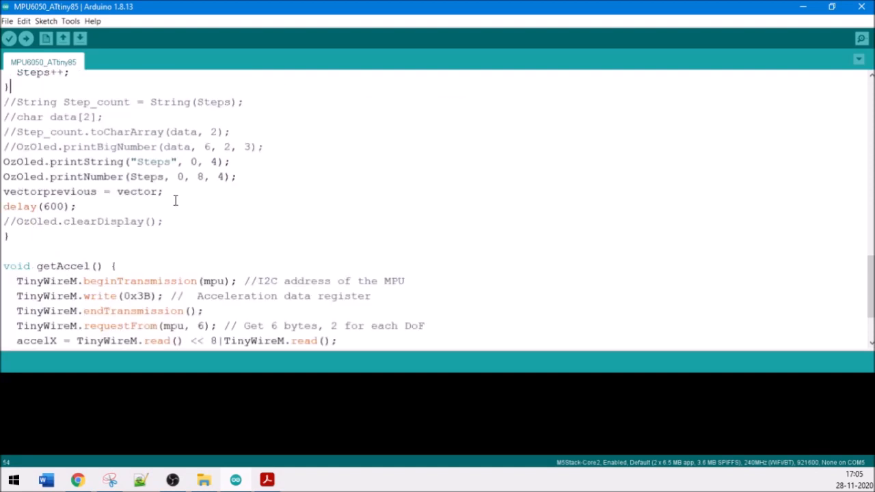
drag(3, 161, 76, 207)
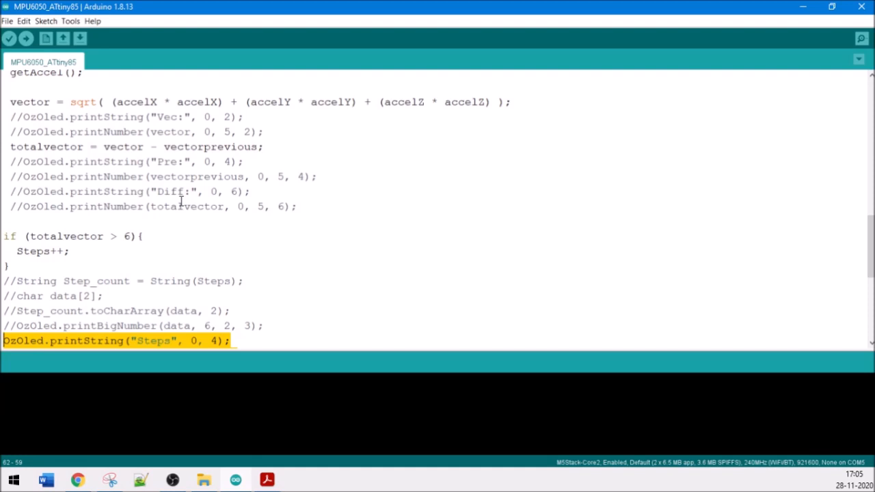
scroll(down, 3)
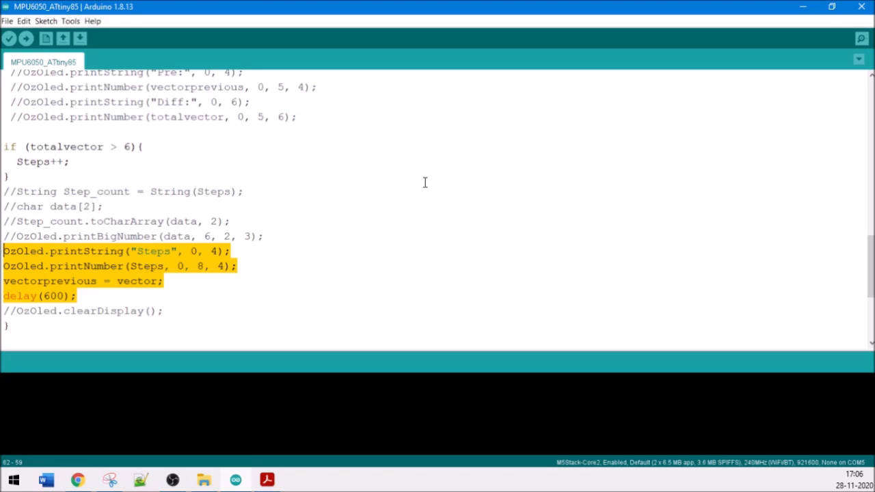
mouse_move(343, 217)
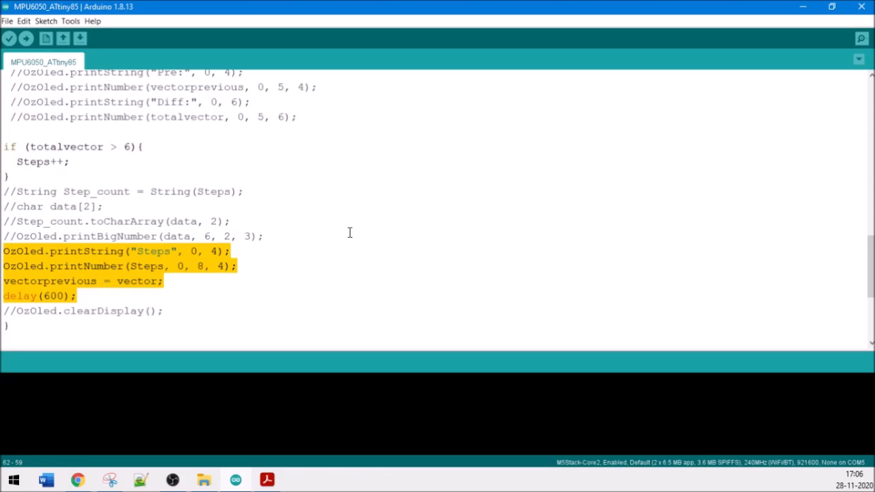
scroll(down, 3)
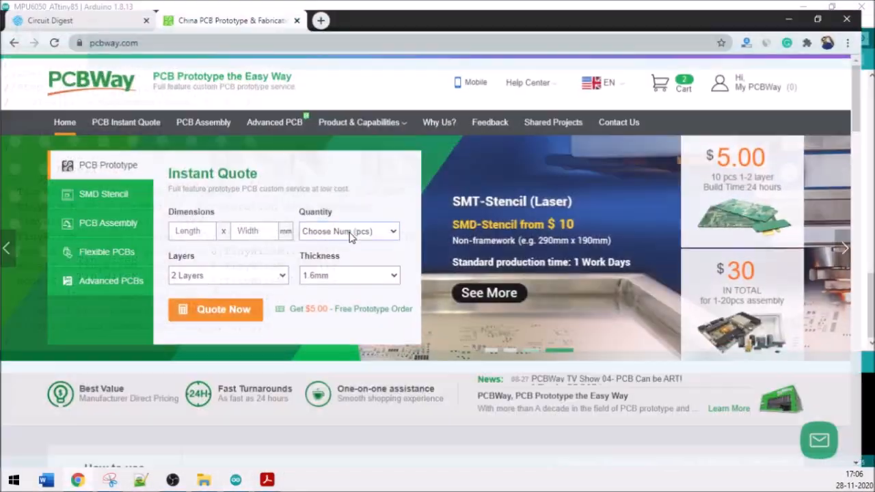
On Circuit Digest, search ATtiny85 and open the Digispark bootloader USB programming article.
click(75, 20)
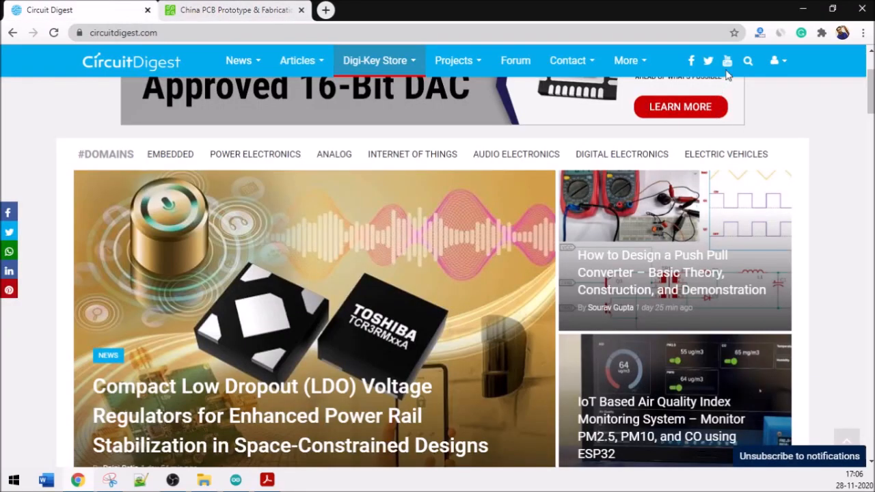
text(at)
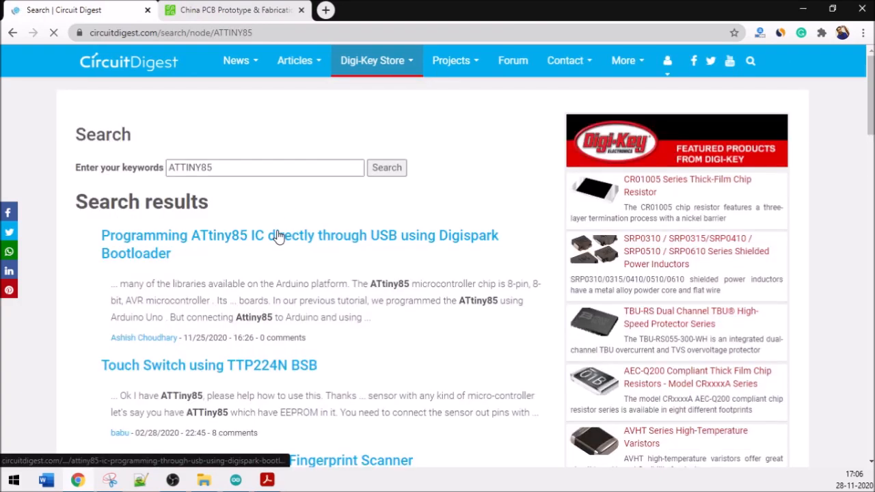
click(300, 235)
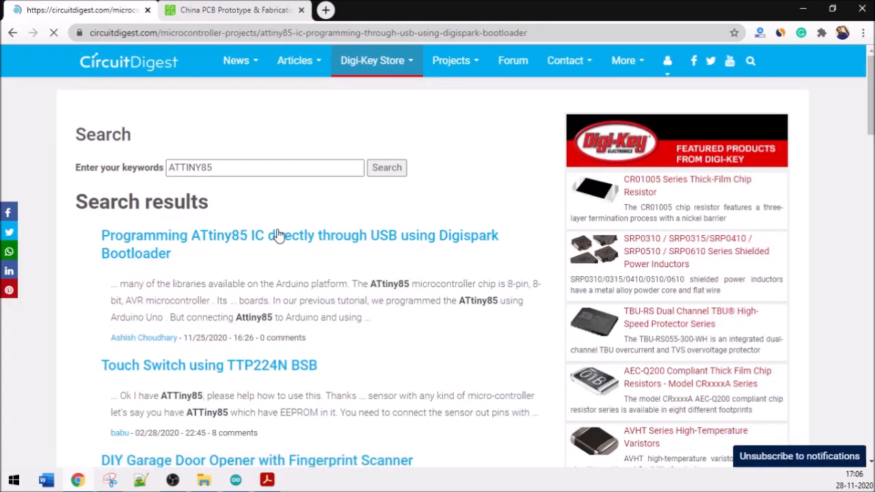
click(300, 236)
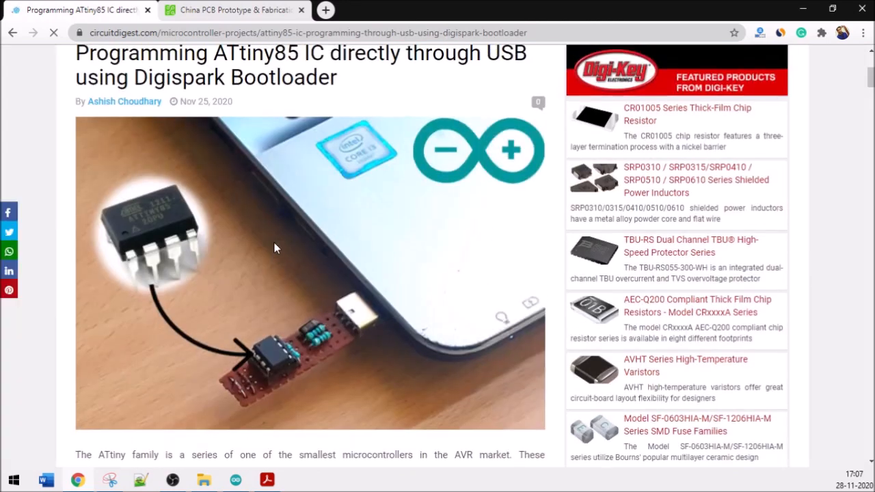
scroll(down, 3)
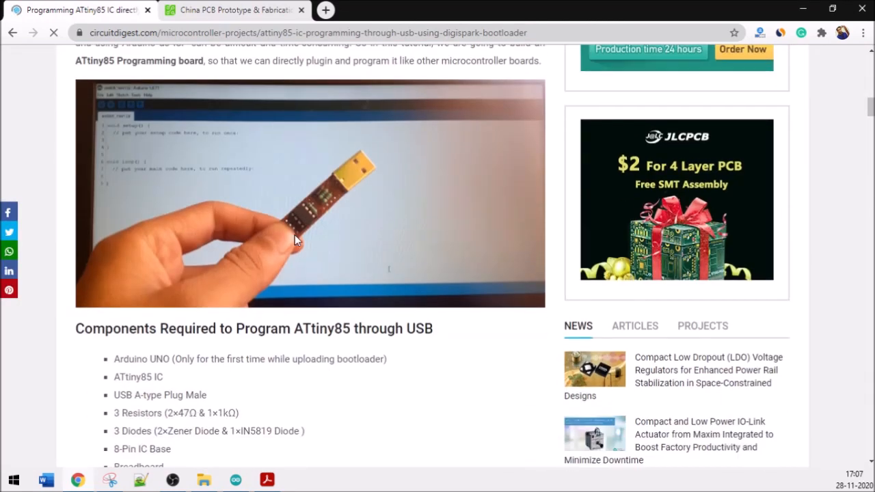
scroll(down, 3)
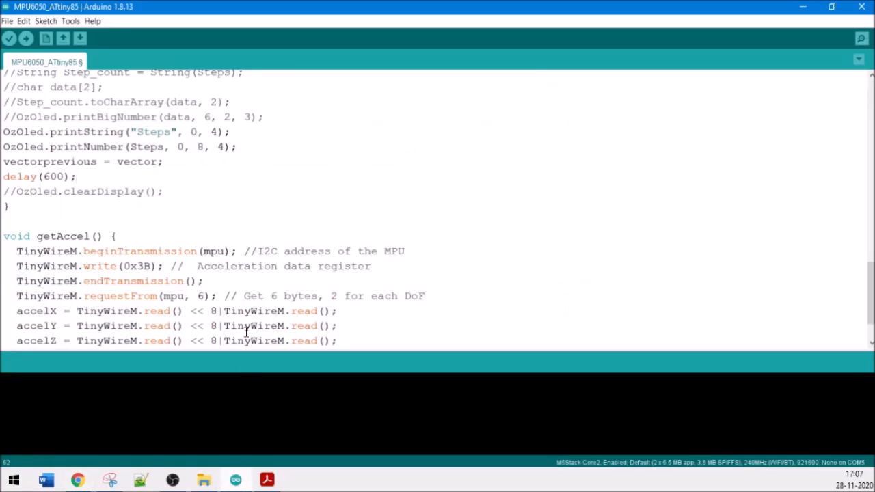
mouse_move(286, 387)
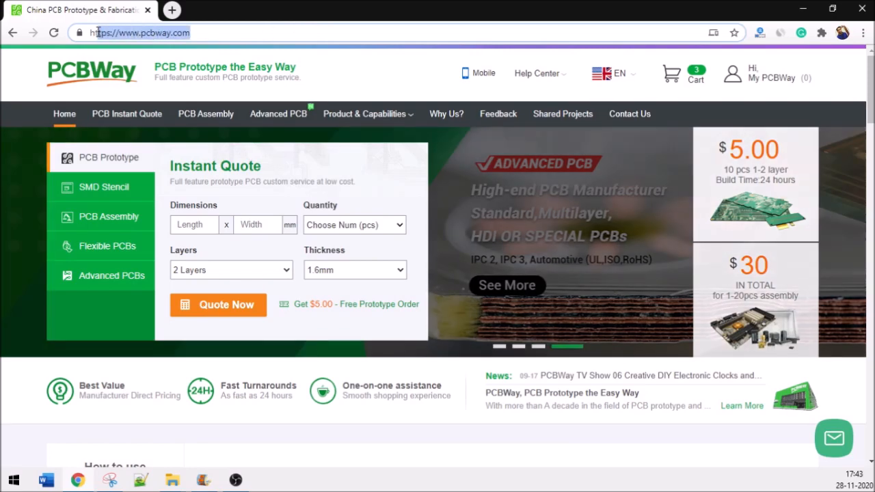
Quote five 60 × 40 mm boards with 2 layers and 1.6 mm thickness via Quote Now.
click(771, 73)
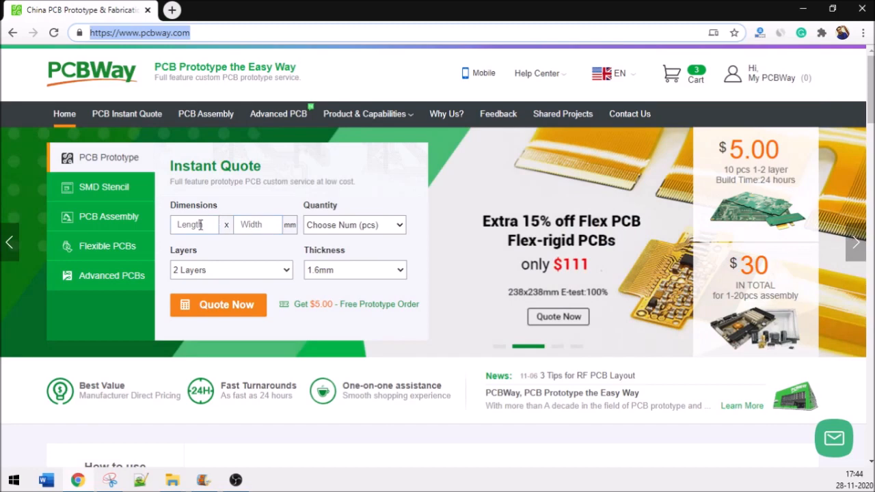
text(60)
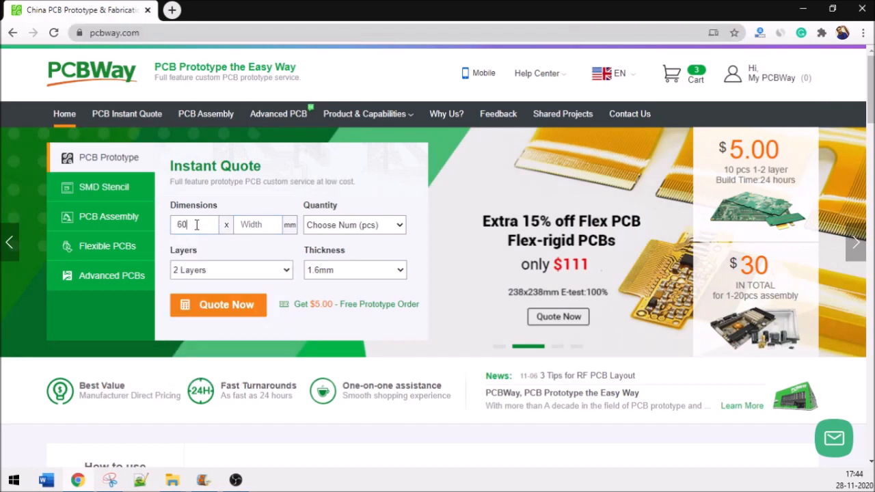
click(257, 224)
text(40)
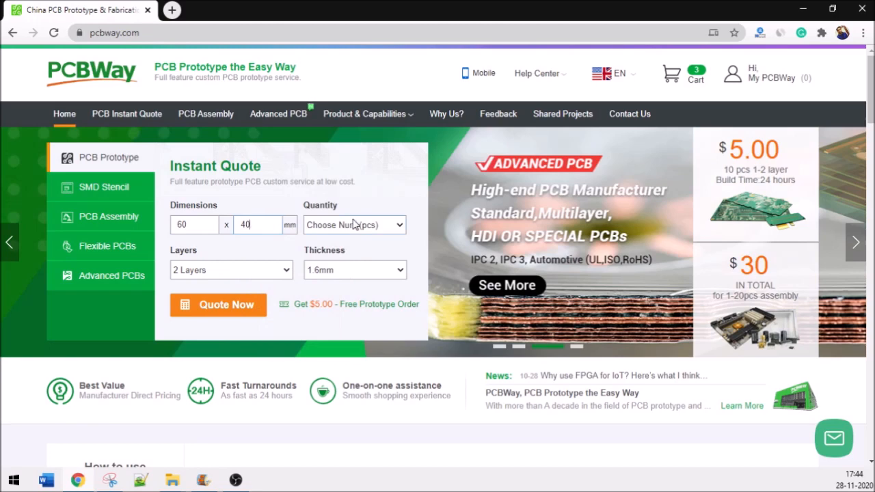
click(354, 224)
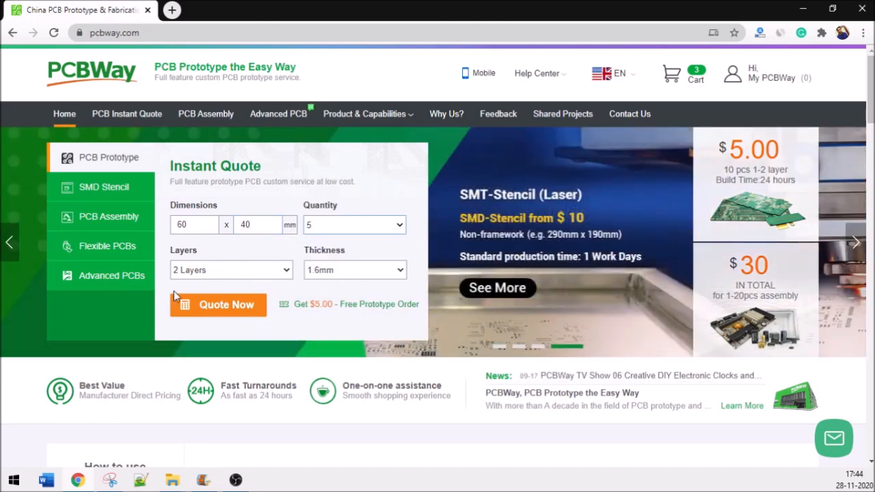
mouse_move(361, 283)
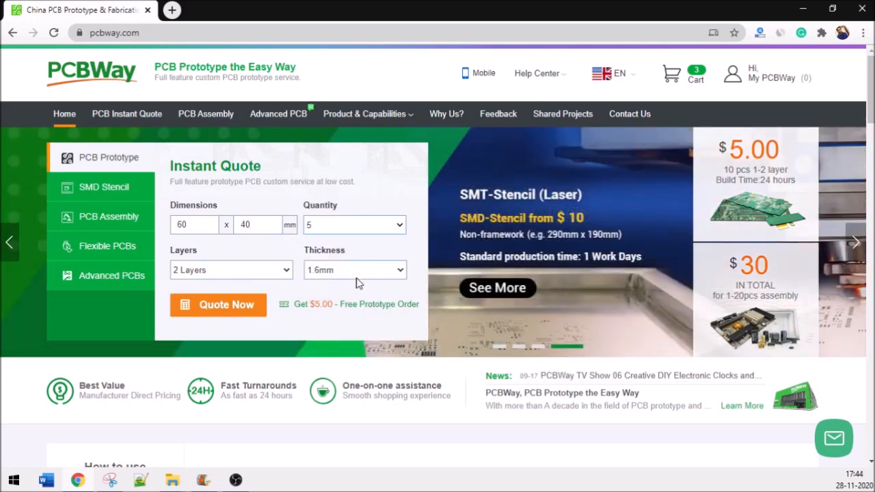
click(219, 303)
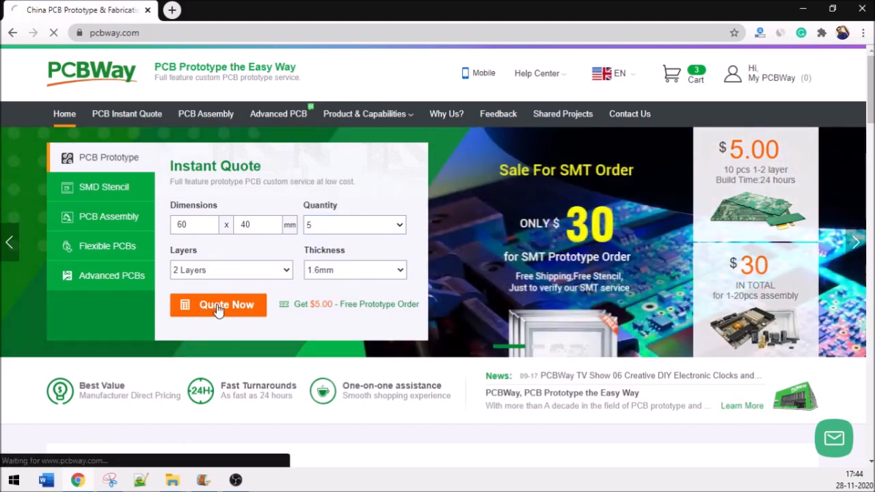
Review the PCB specification selection and confirm green solder mask.
click(219, 303)
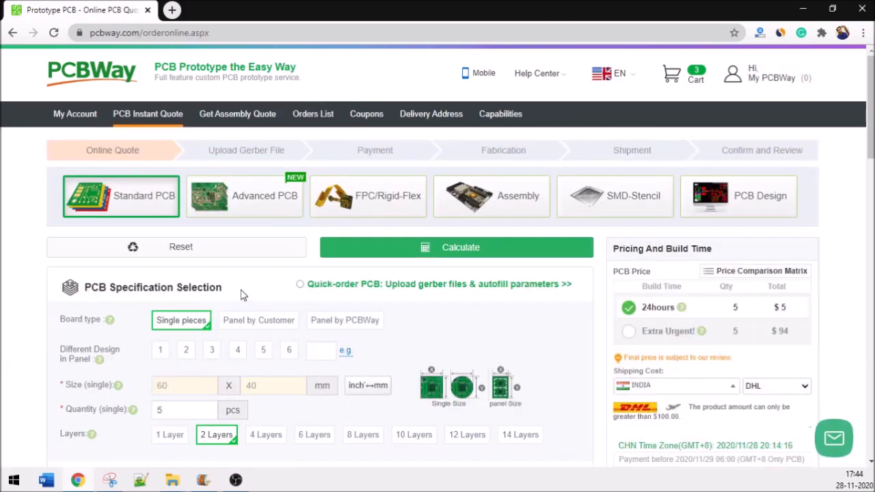
scroll(down, 3)
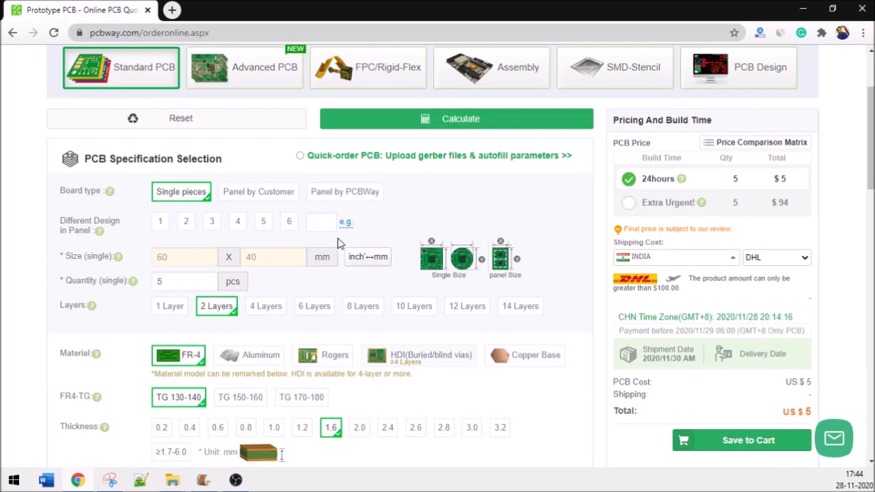
scroll(down, 3)
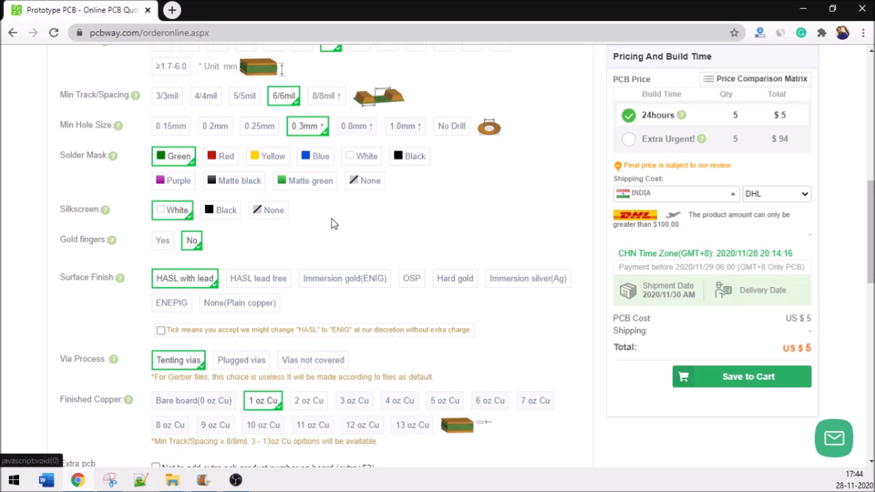
click(226, 211)
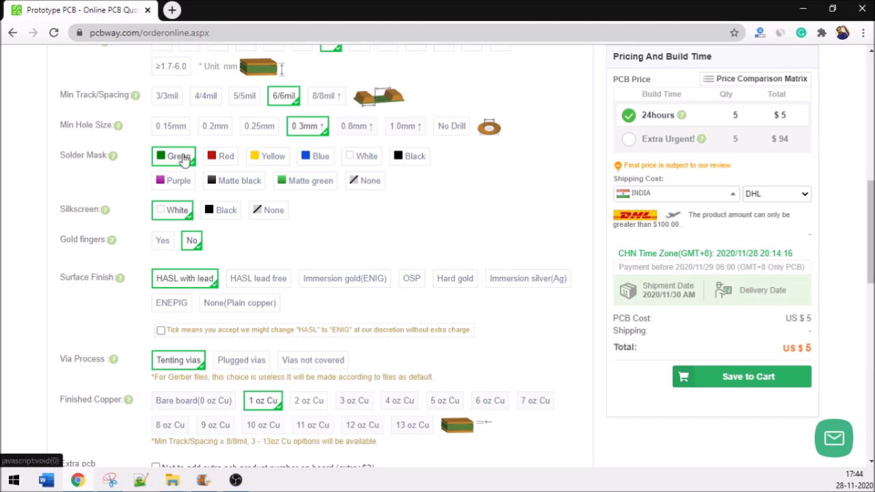
mouse_move(843, 225)
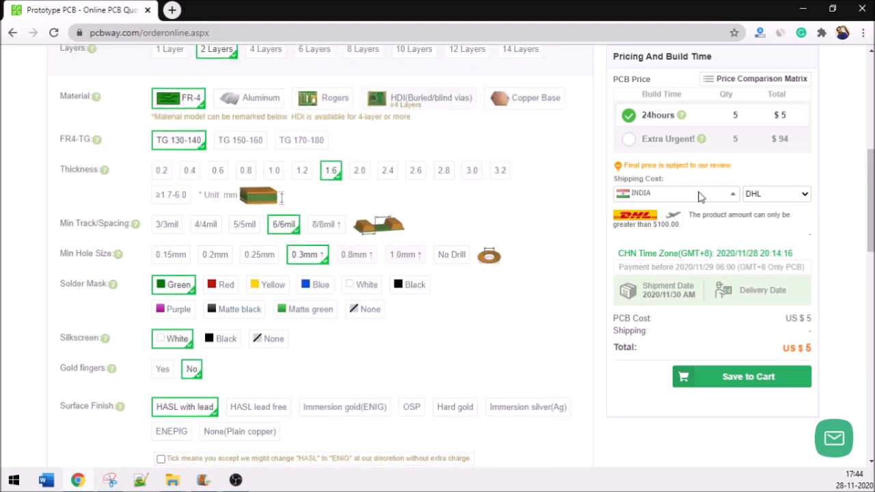
Switch shipping from DHL to FedEx-IP for a US$25 total and save the order to cart.
click(777, 194)
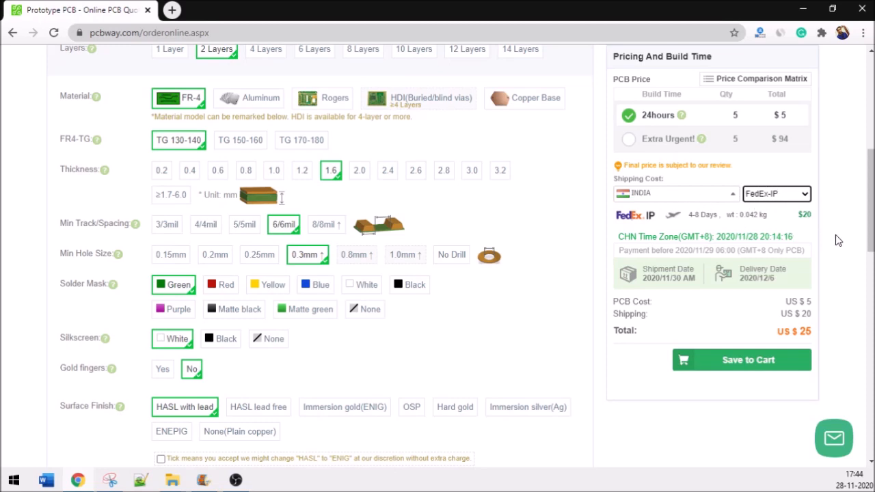
mouse_move(681, 300)
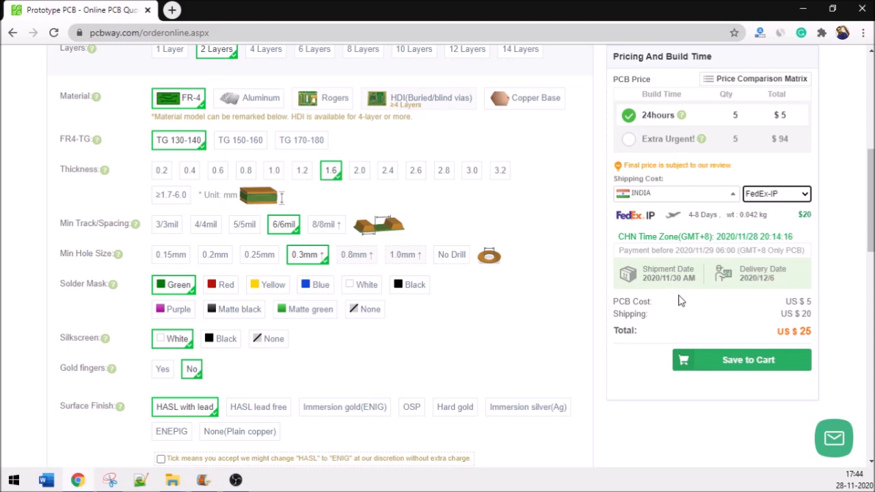
mouse_move(718, 304)
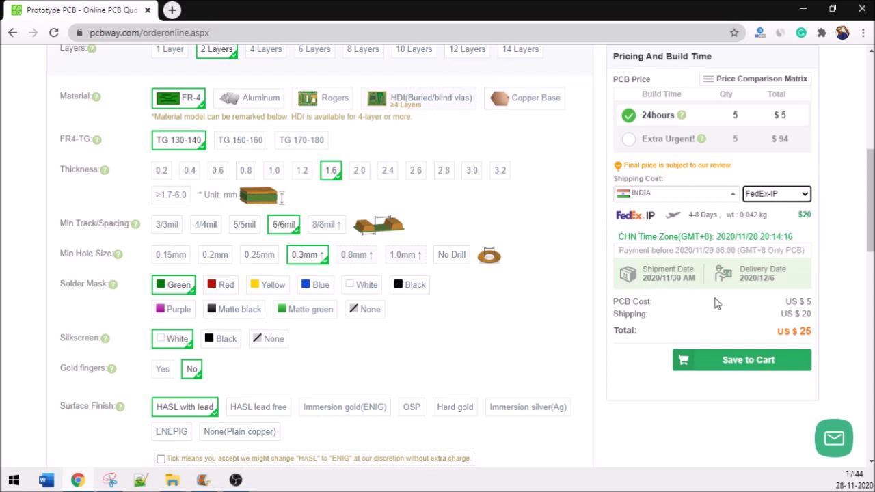
mouse_move(810, 326)
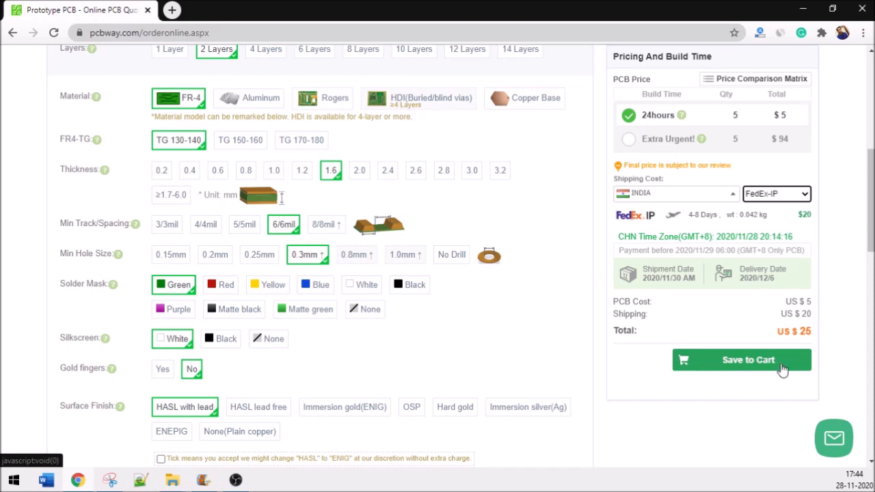
click(741, 360)
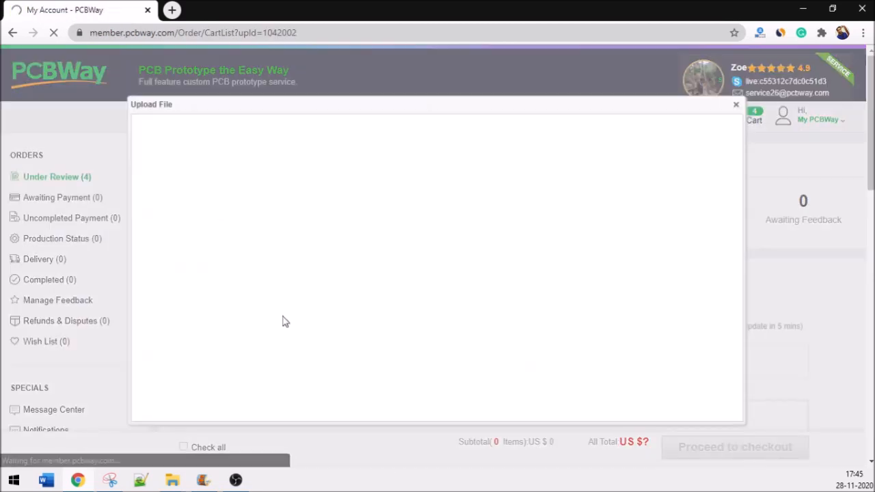